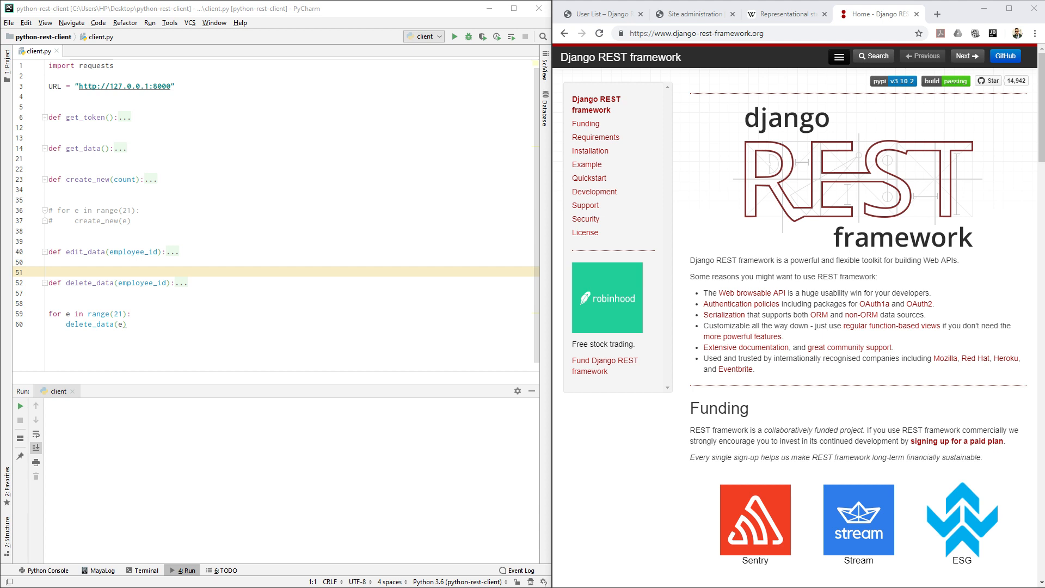
{"action": "mouse_move", "coordinate": [397, 38]}
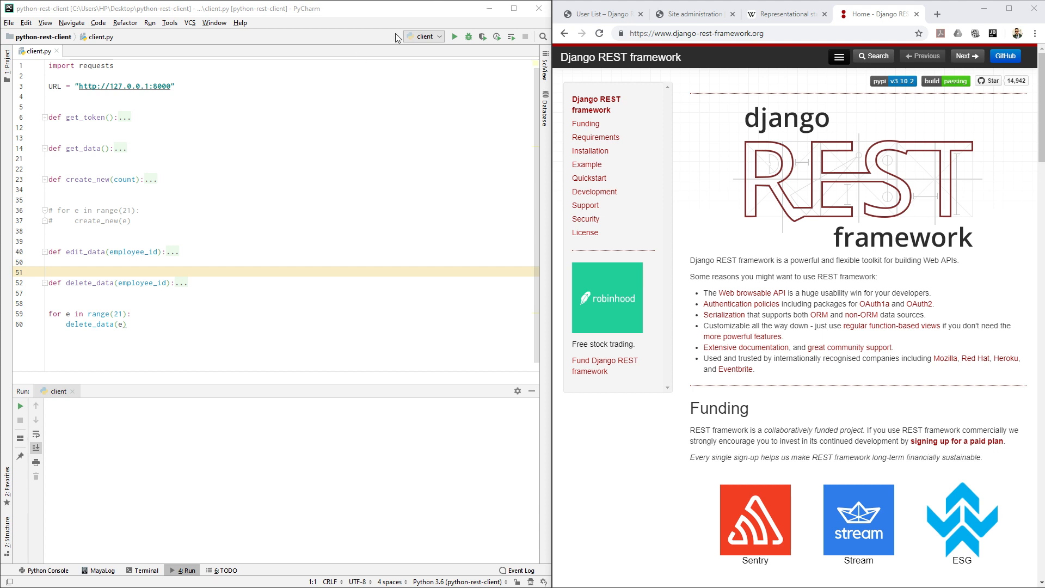
{"action": "mouse_move", "coordinate": [767, 143]}
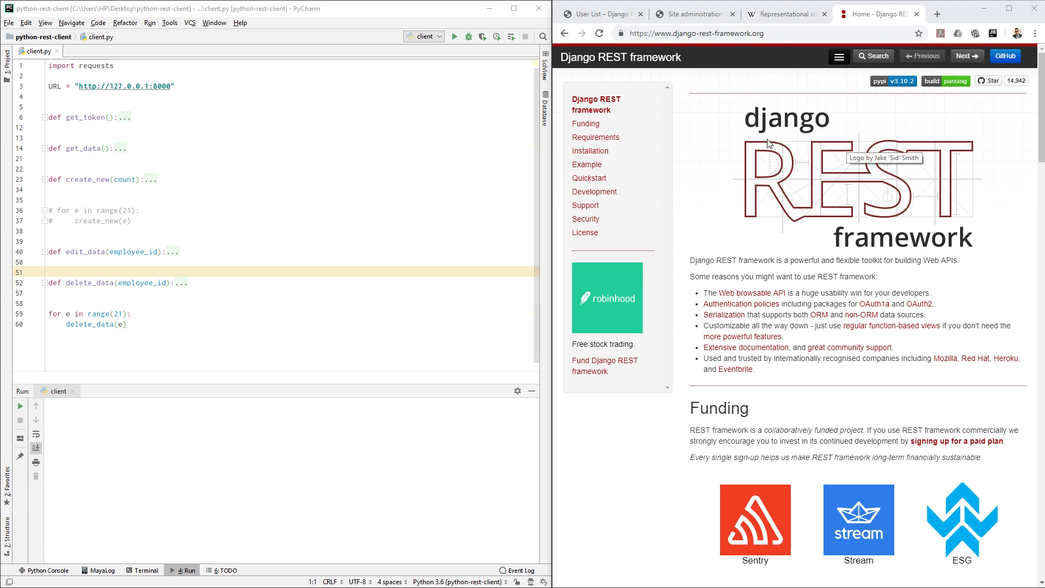
{"action": "mouse_move", "coordinate": [750, 93]}
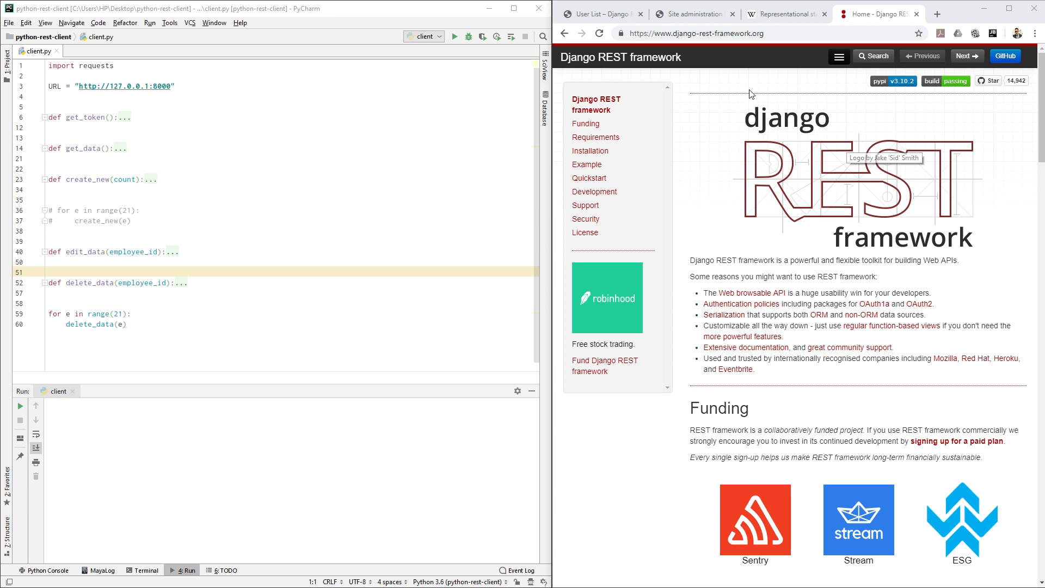
{"action": "mouse_move", "coordinate": [653, 99]}
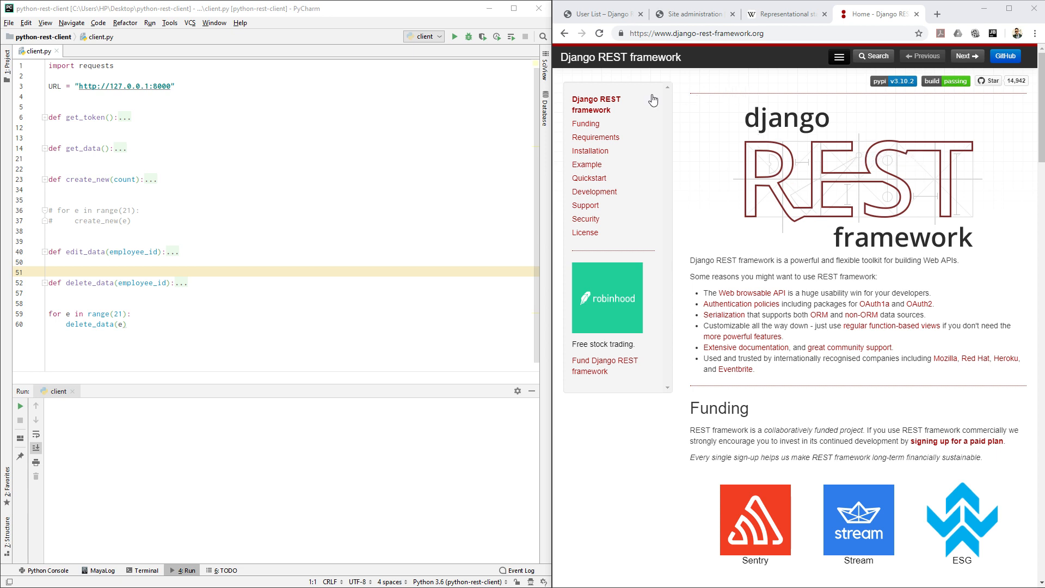
Enable the create_new loop, comment out the delete_data loop, and run 'client'
{"action": "left_click", "coordinate": [274, 127]}
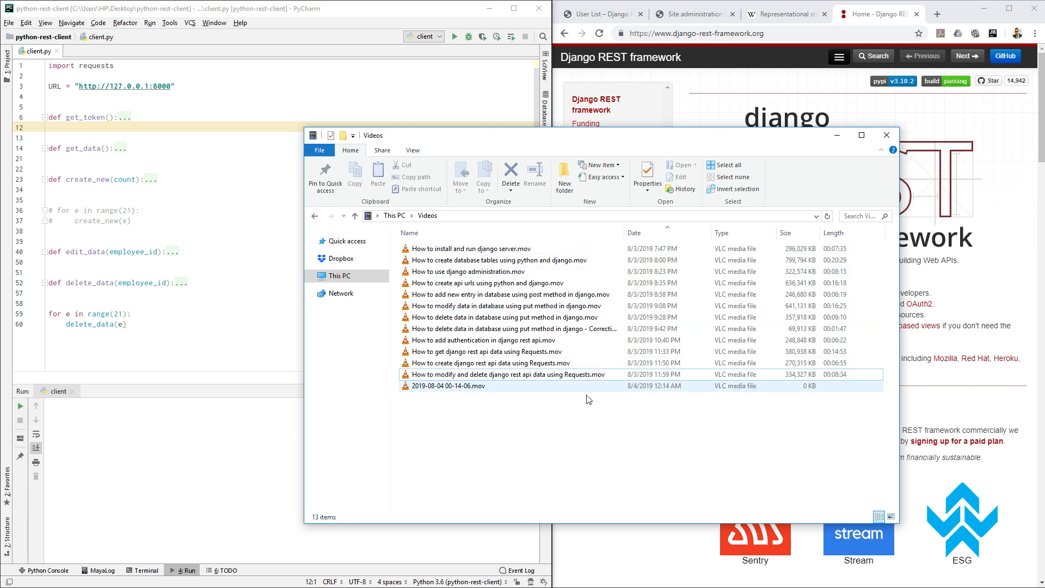
{"action": "left_click", "coordinate": [513, 294]}
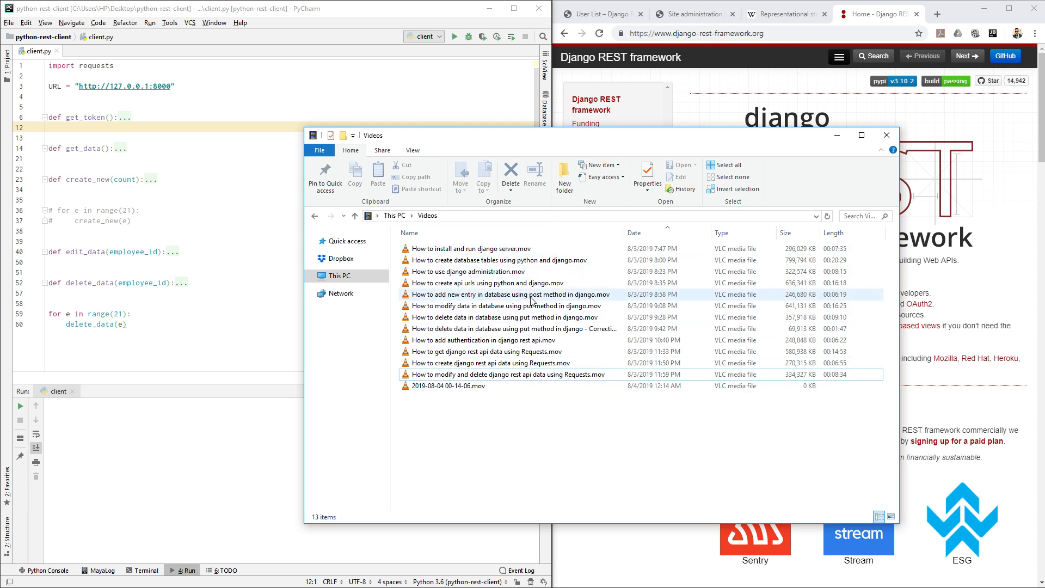
{"action": "left_click", "coordinate": [487, 283]}
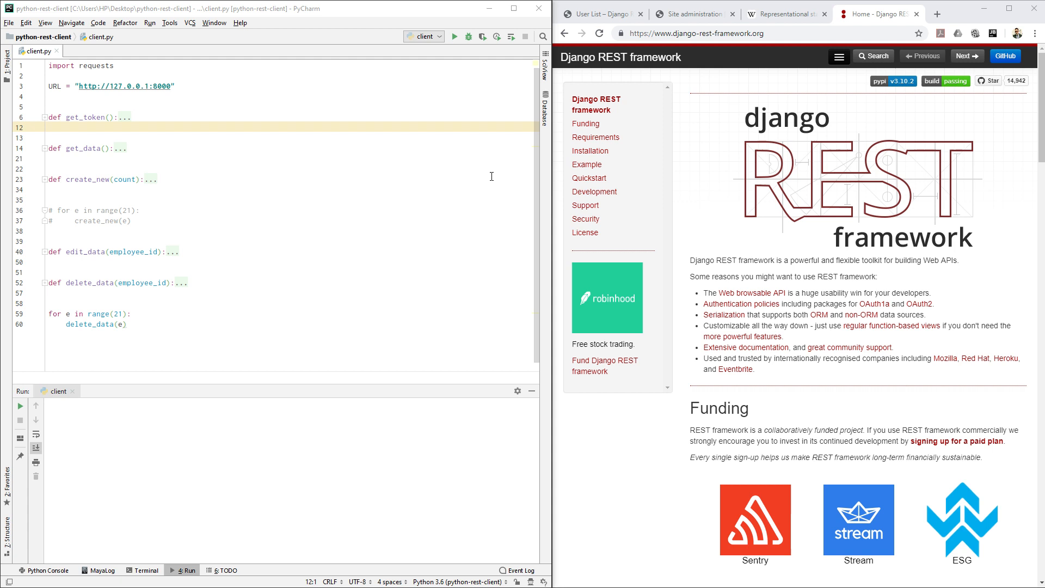
{"action": "mouse_move", "coordinate": [284, 217]}
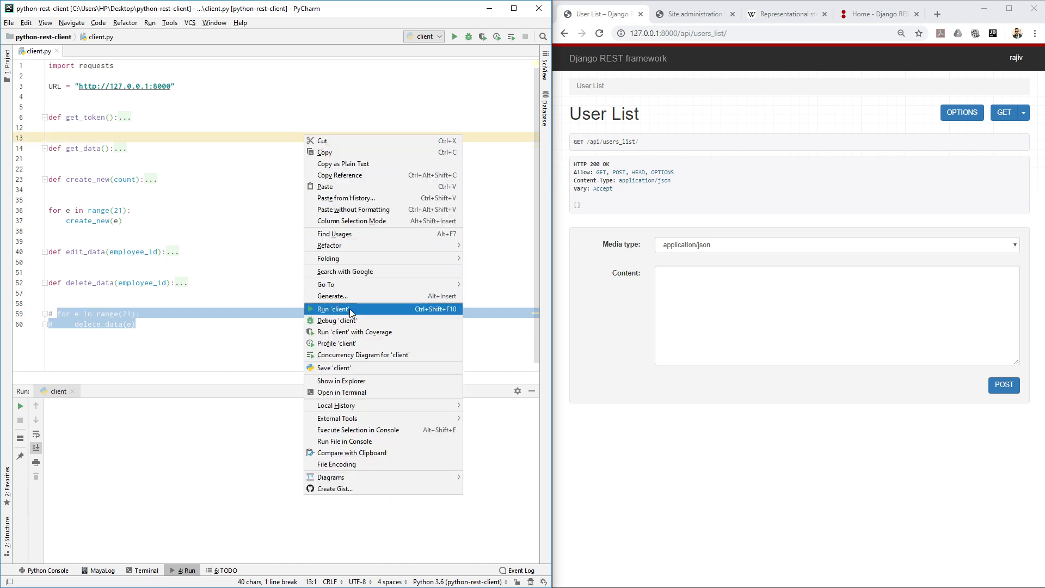
Run client.py to batch-create employees HQ0000–HQ0020 and review the printed output
{"action": "left_click", "coordinate": [333, 308]}
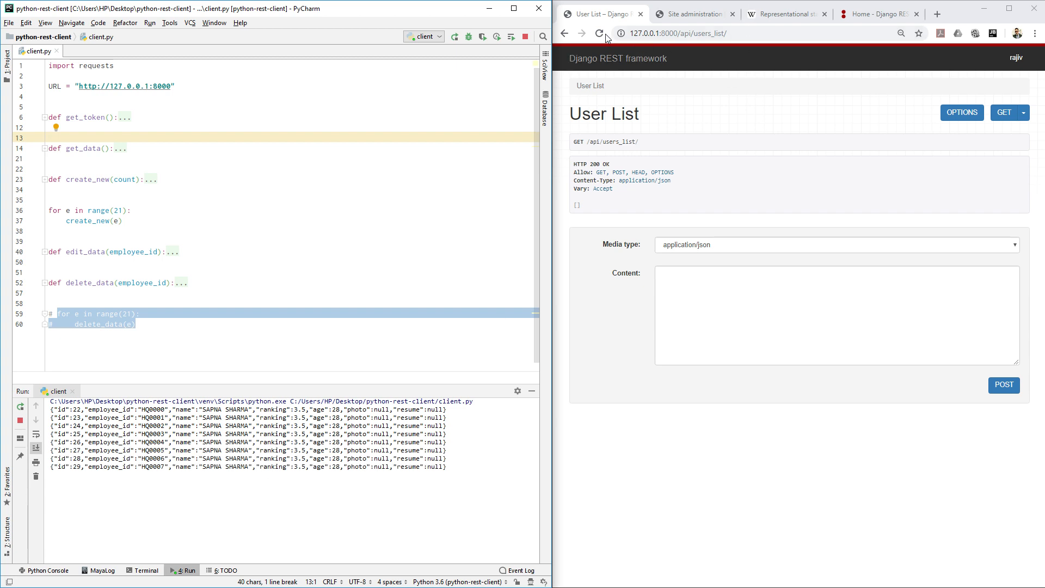
{"action": "scroll", "scroll_direction": "down", "scroll_amount": 3}
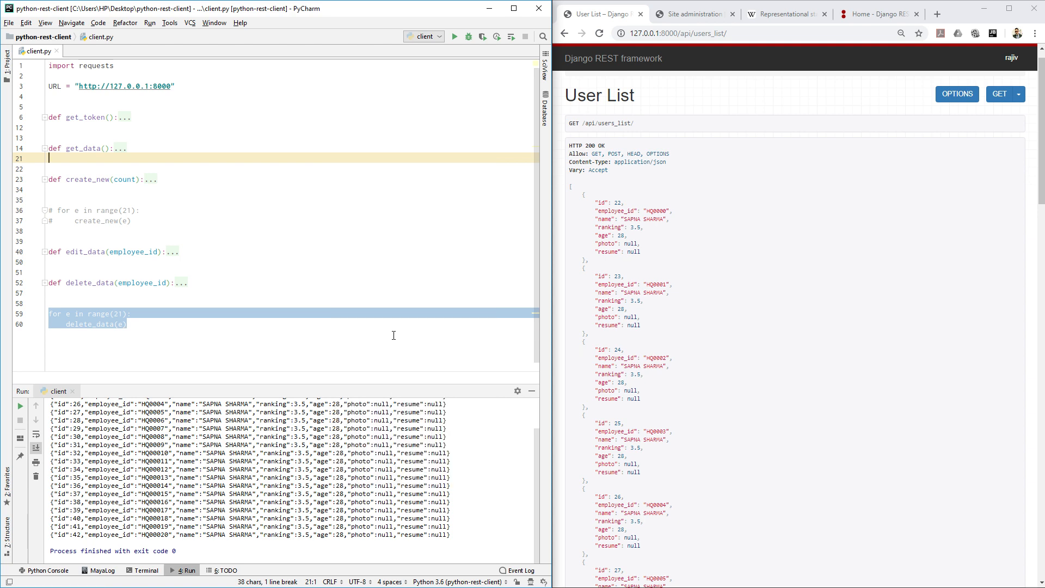
Run client.py with delete_data active, printing a 404 response for each employee id
{"action": "left_click", "coordinate": [454, 37]}
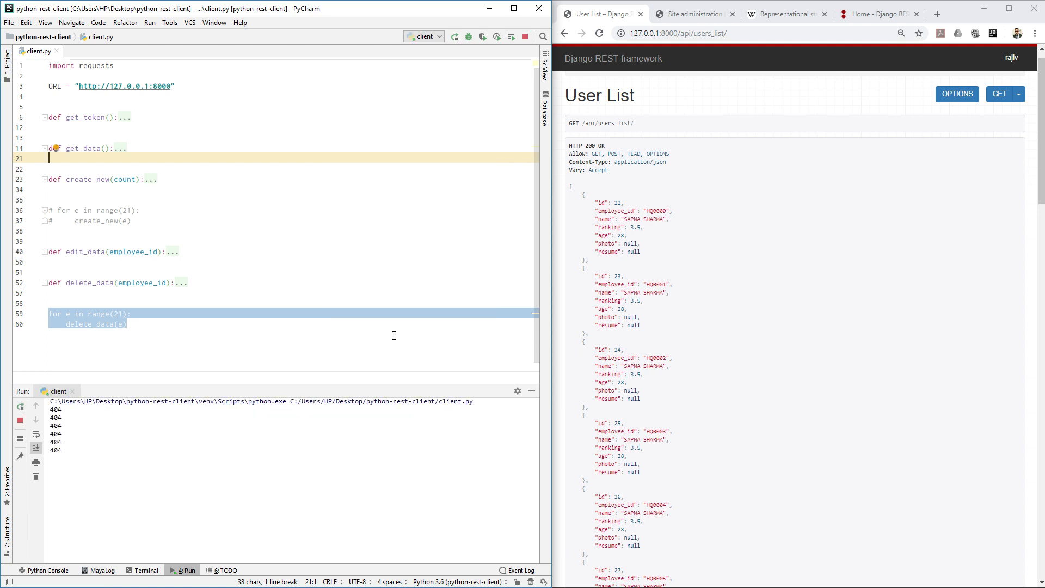
{"action": "left_click", "coordinate": [133, 252]}
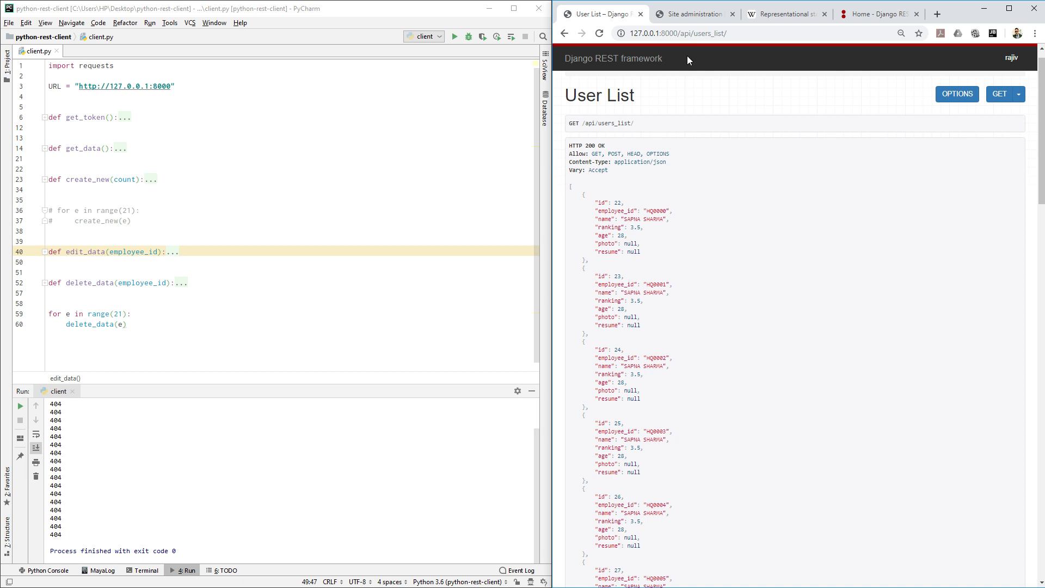
{"action": "mouse_move", "coordinate": [786, 14]}
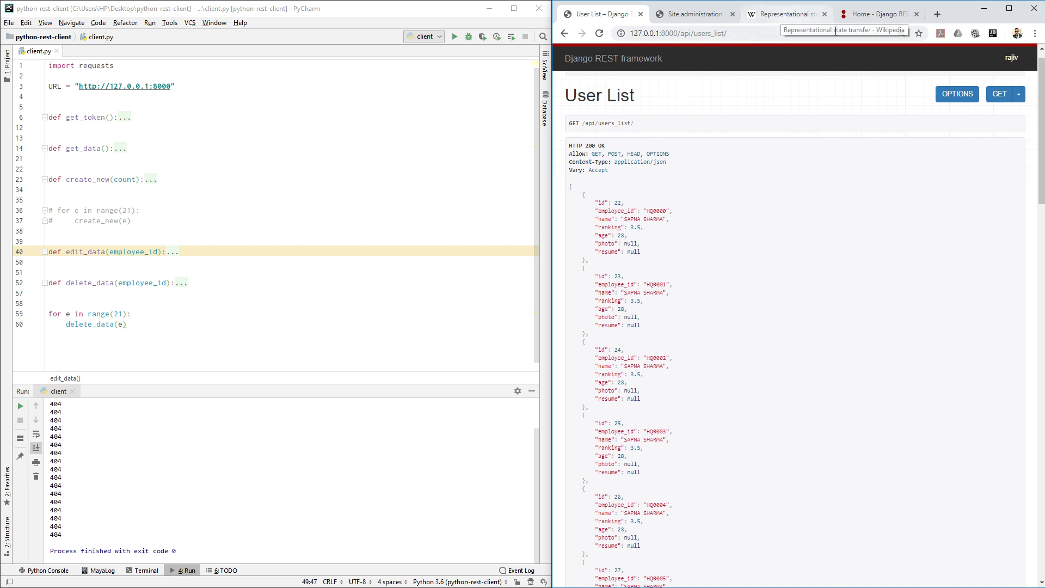
Show the Wikipedia Representational state transfer article in Chrome
{"action": "left_click", "coordinate": [786, 13]}
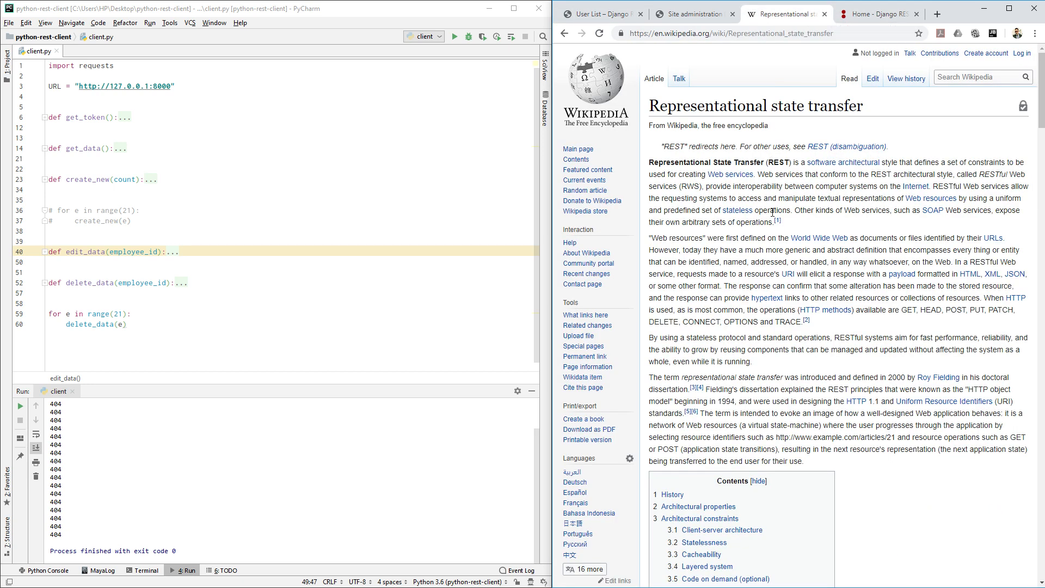
{"action": "mouse_move", "coordinate": [782, 427]}
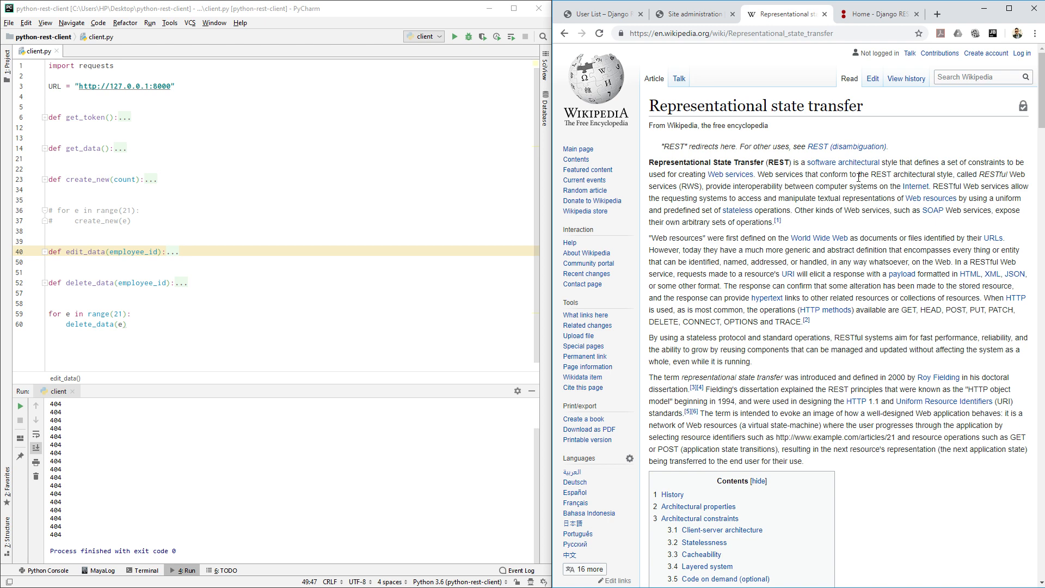
{"action": "mouse_move", "coordinate": [694, 13]}
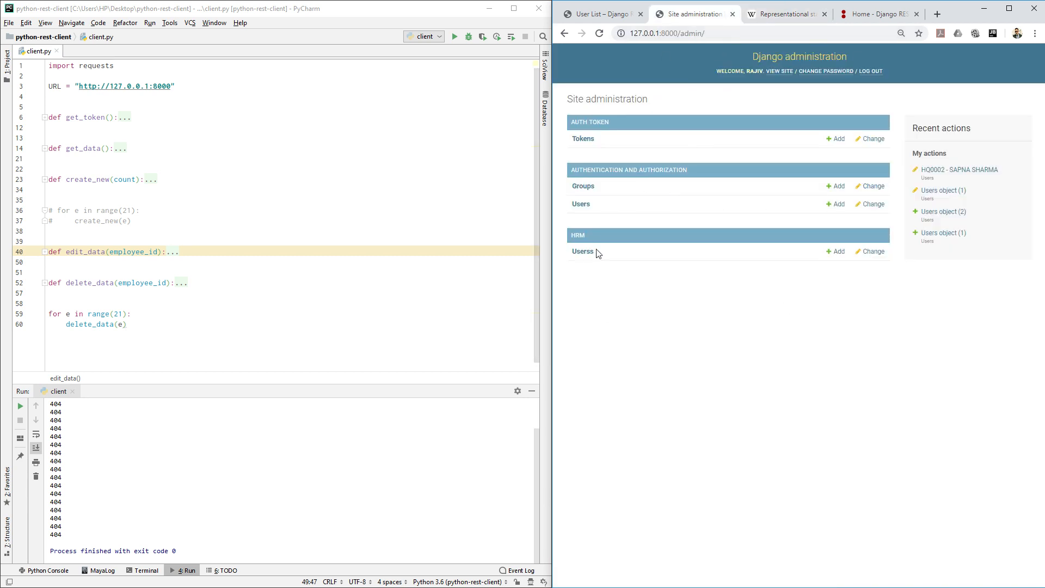
{"action": "mouse_move", "coordinate": [582, 139]}
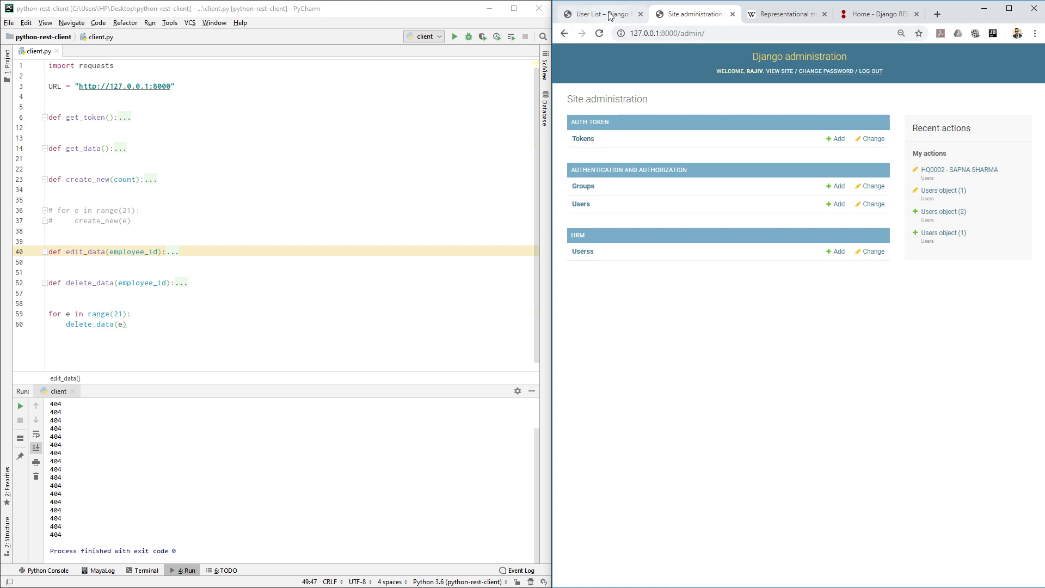
Return to the User List API page after viewing Django site administration
{"action": "left_click", "coordinate": [600, 13]}
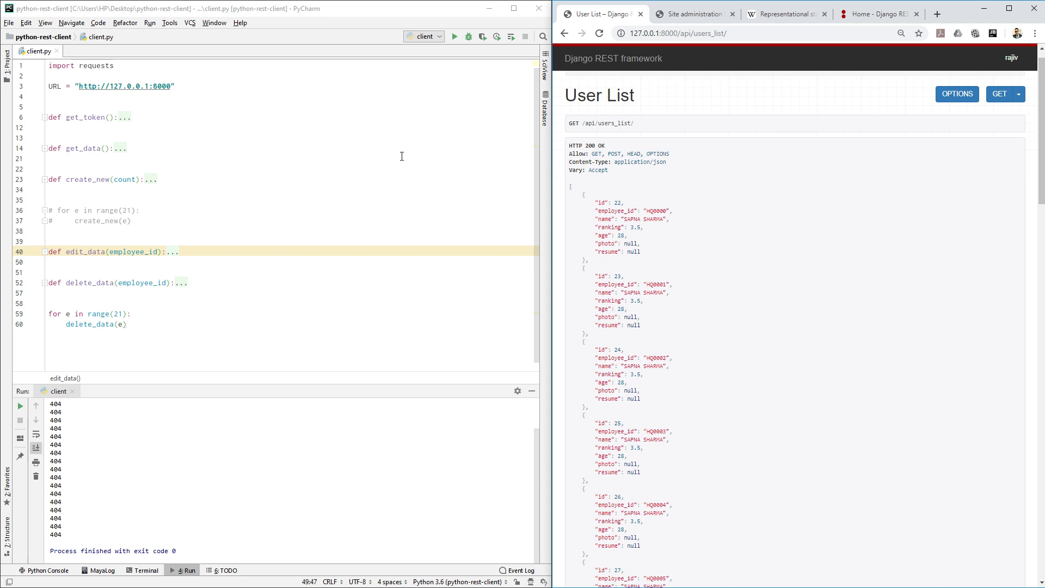
{"action": "mouse_move", "coordinate": [438, 179]}
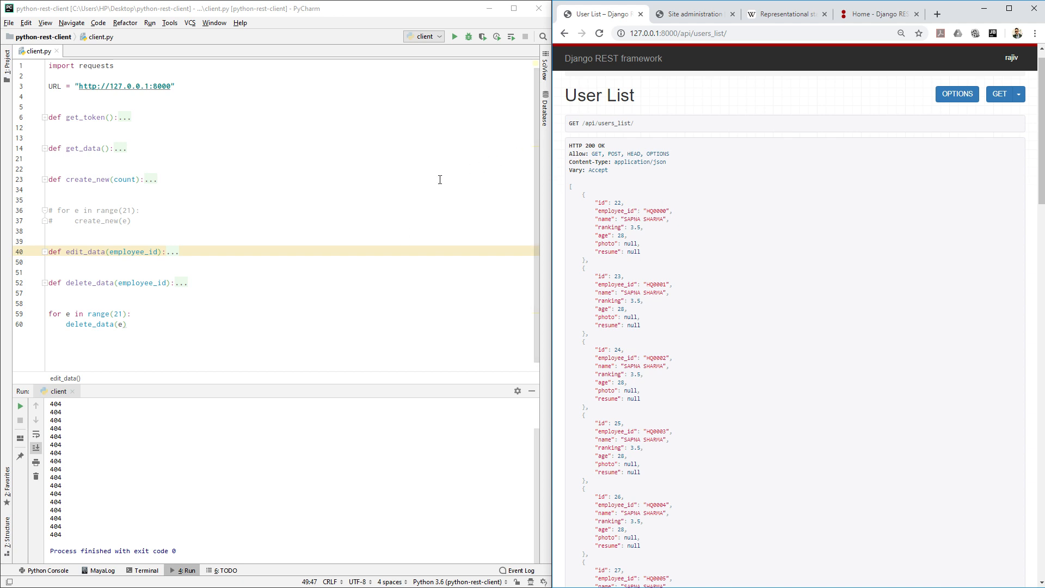